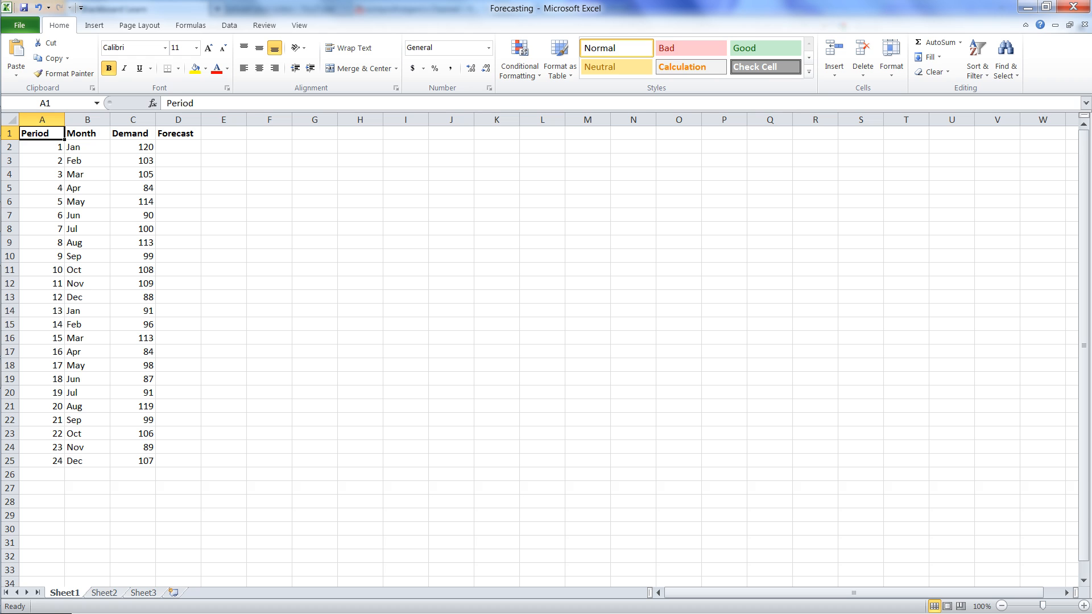
Enter =AVERAGE(C2) in D3 so the first forecast shows 120, then begin D4's formula.
click(178, 147)
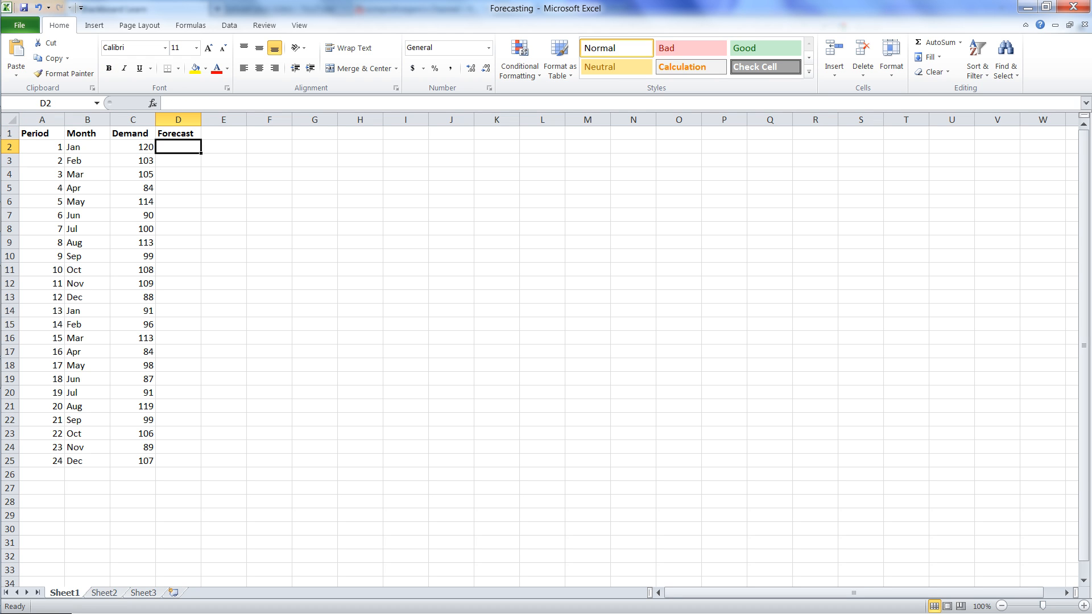
click(177, 160)
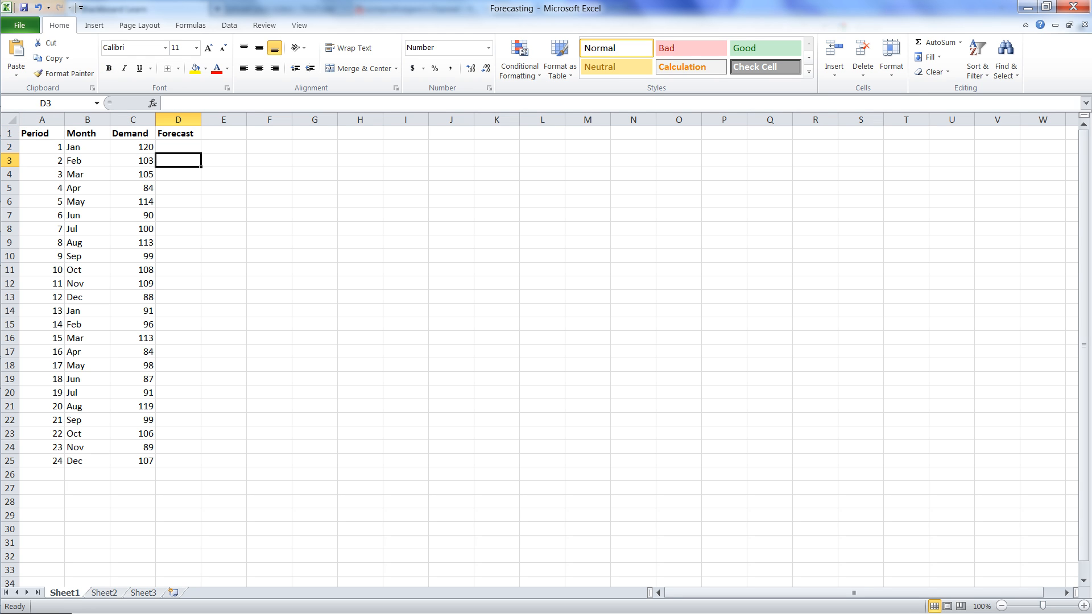
text(=)
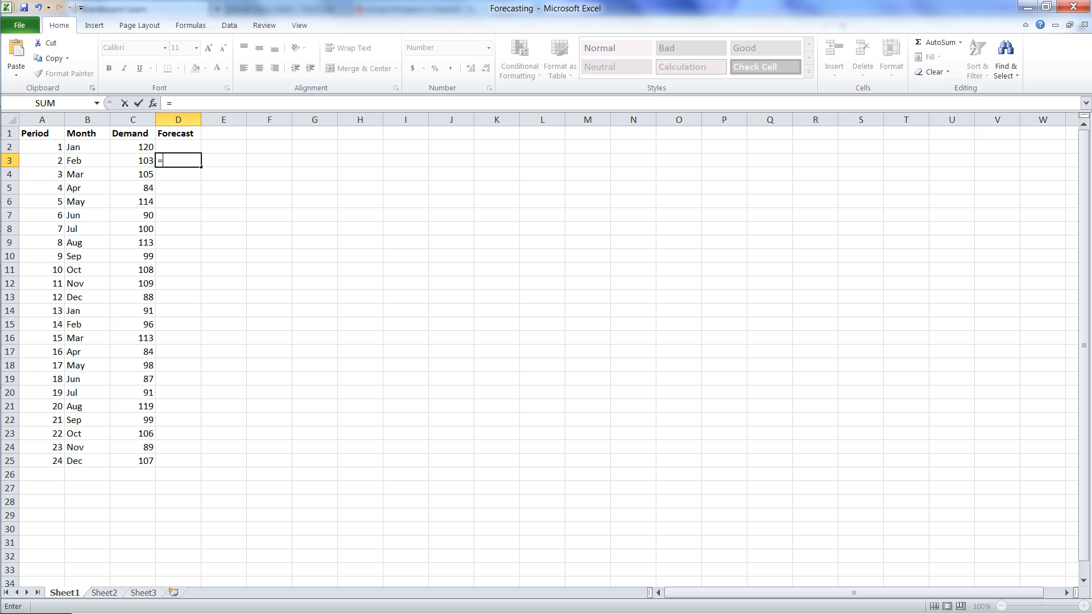
text(average)
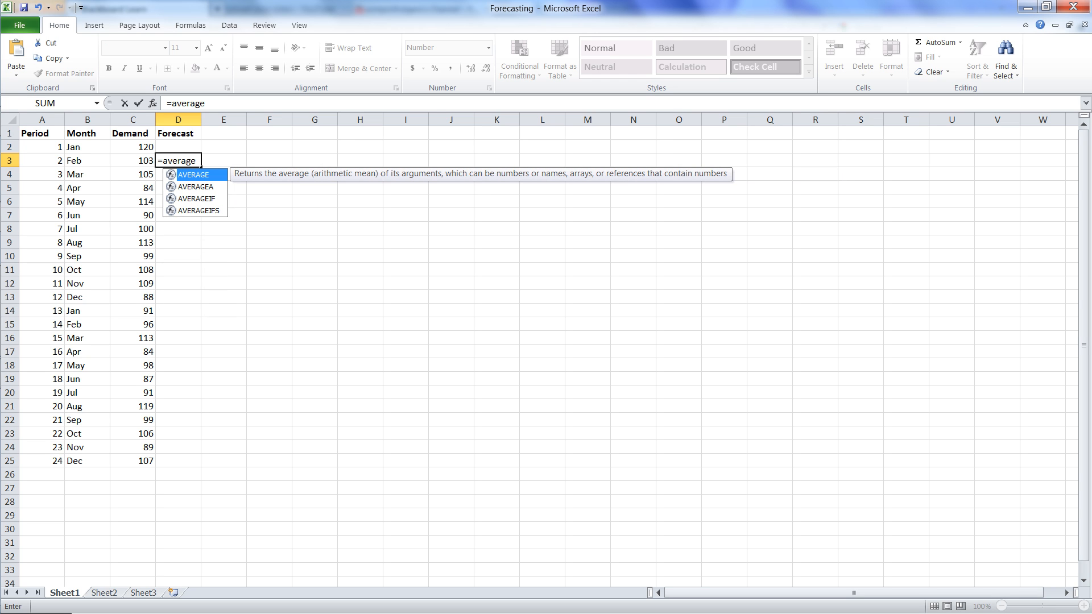
text(()
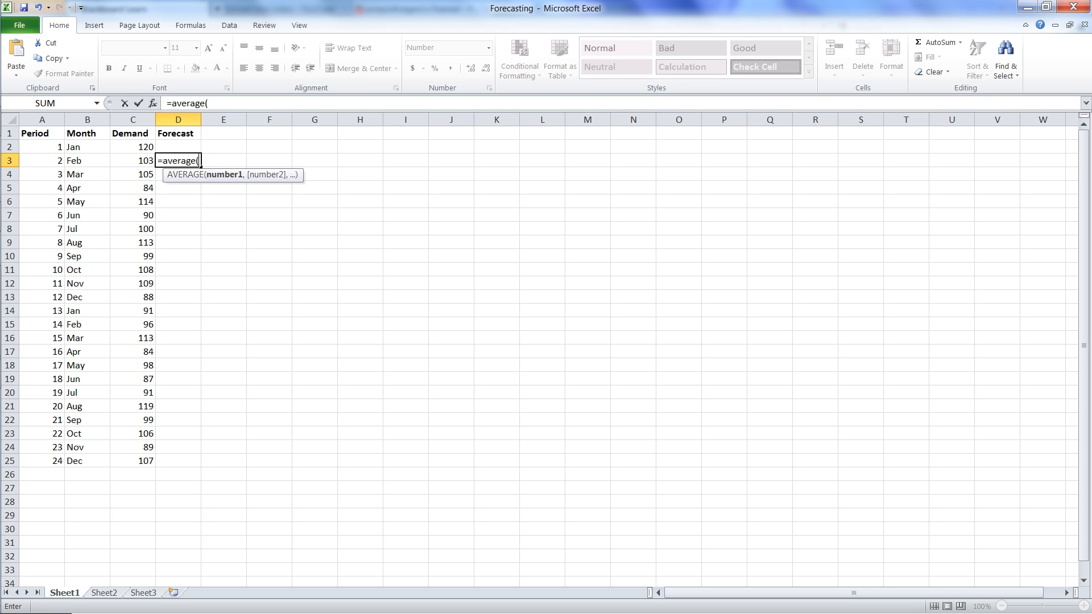
click(132, 160)
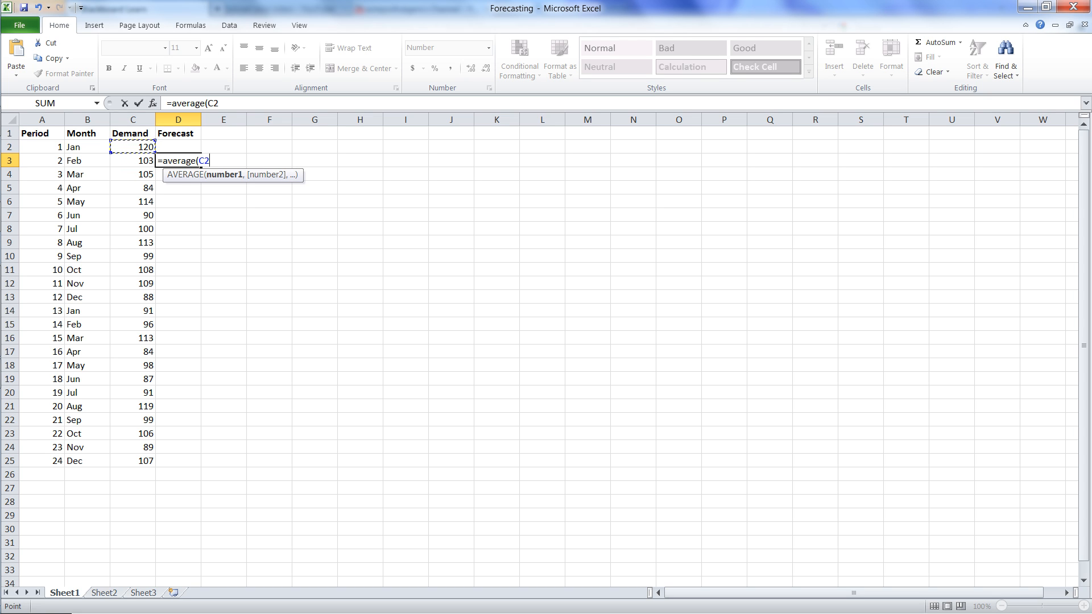
text())
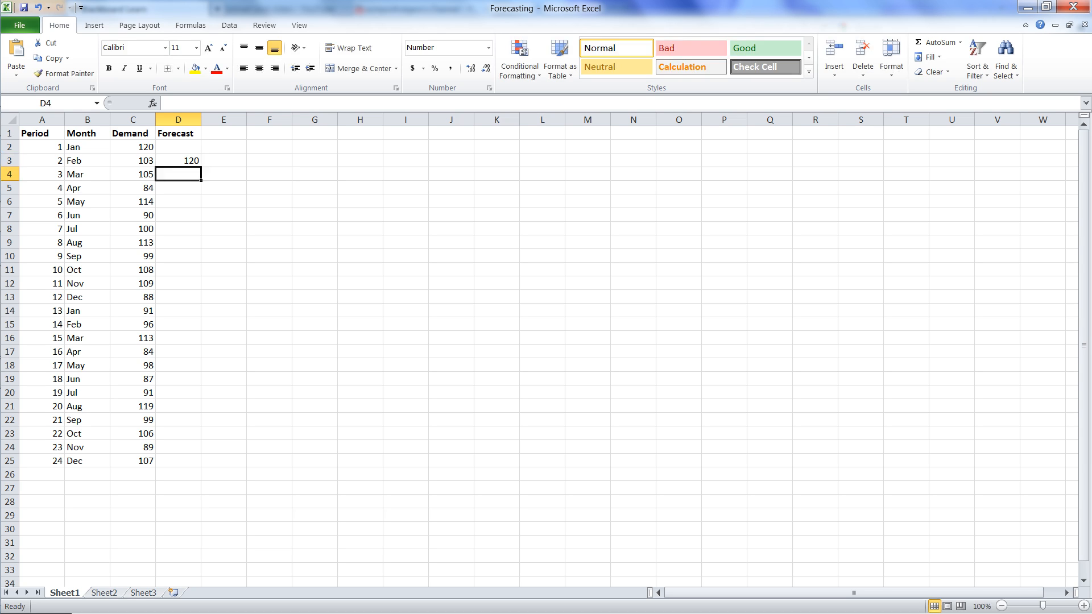
text(=)
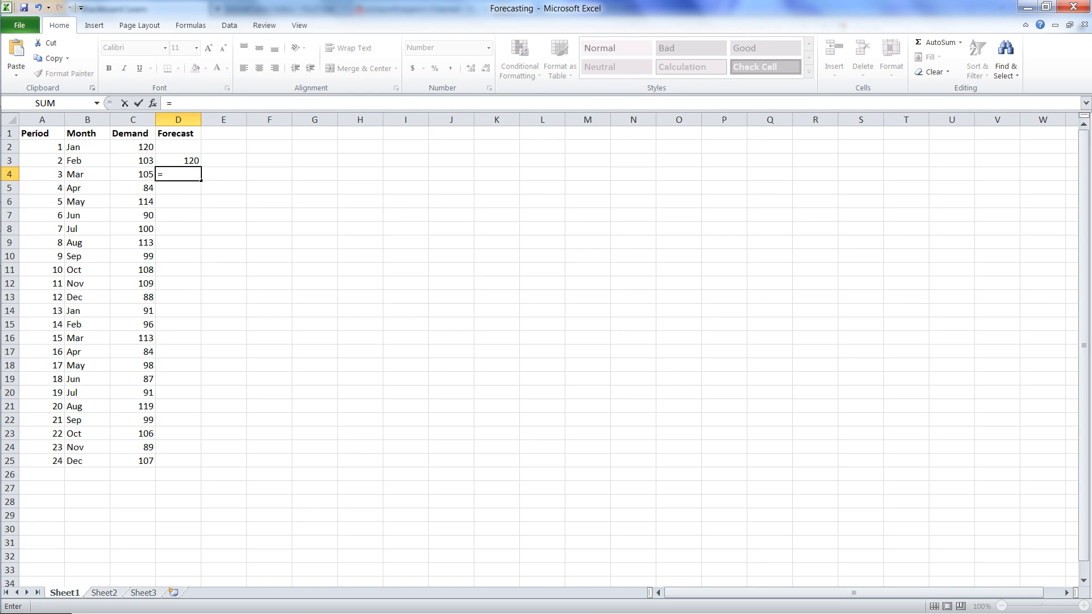
Enter =AVERAGE($C$2:C3) in D4 with the range start anchored, giving 112.
text(average(C2:C3)
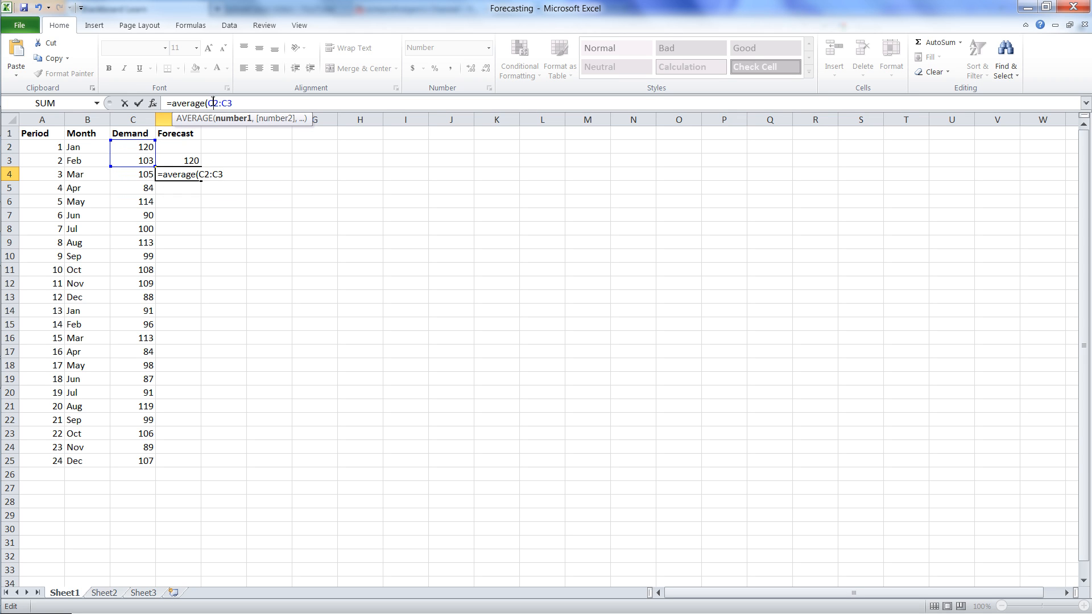
key(f4)
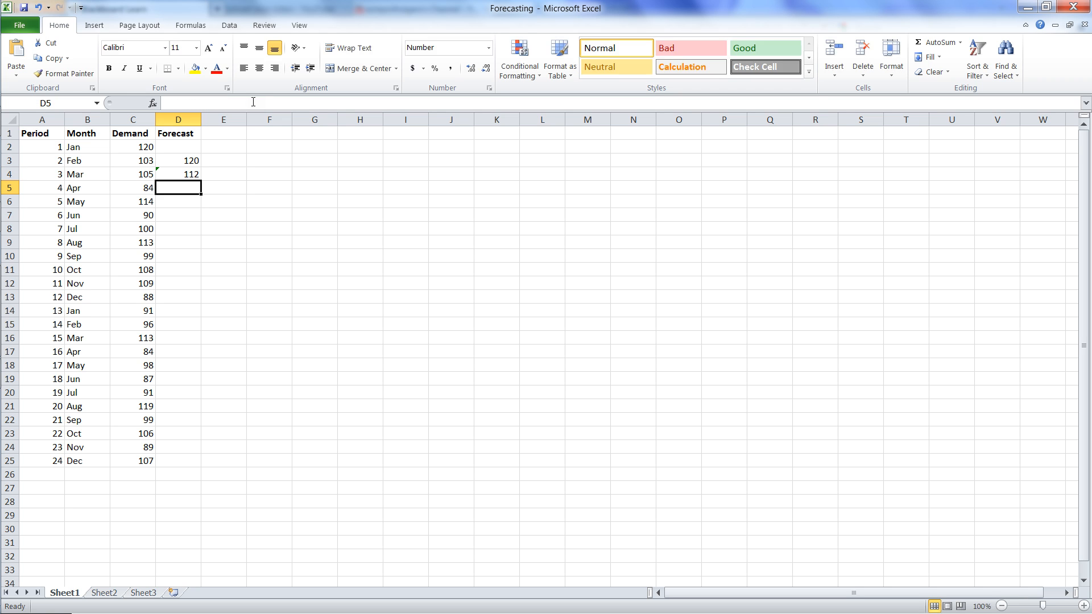
click(179, 173)
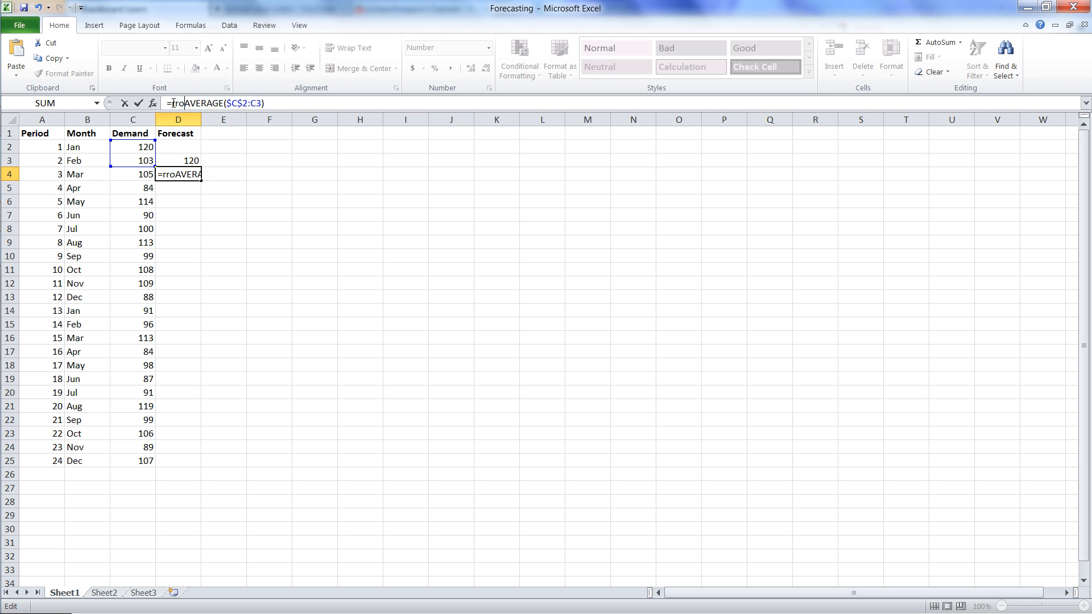
Wrap D4's formula as =ROUND(AVERAGE($C$2:C3),0) so the forecast is a whole number.
text(un)
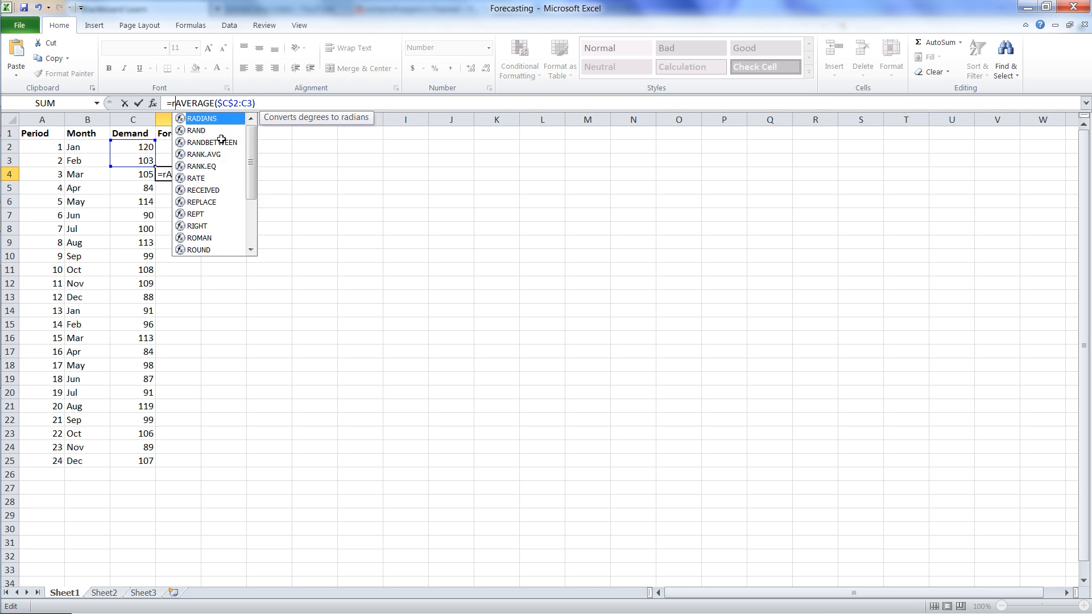
text(ound()
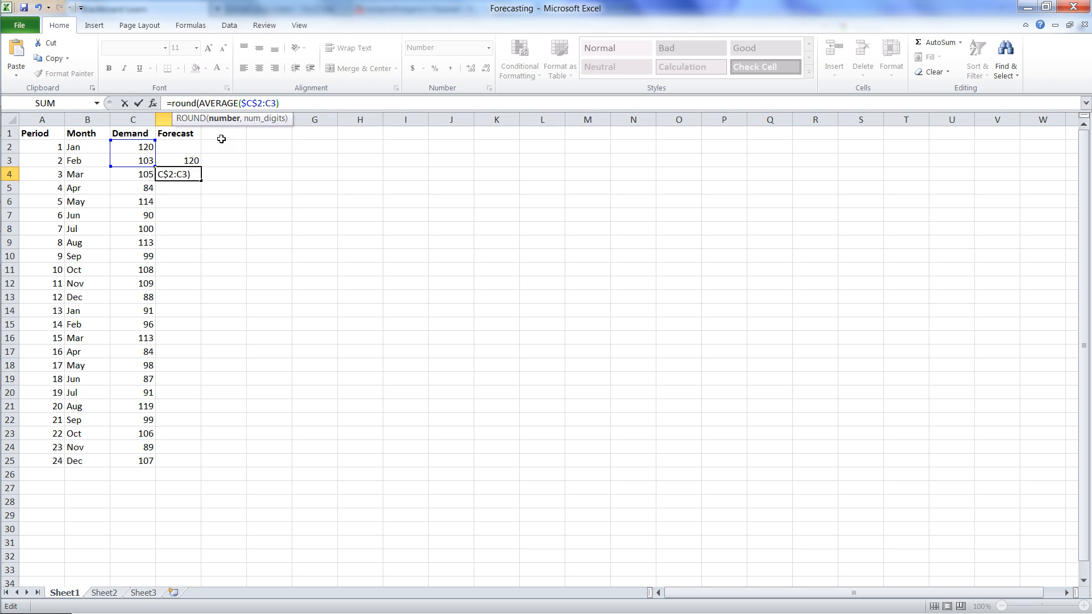
text(,)
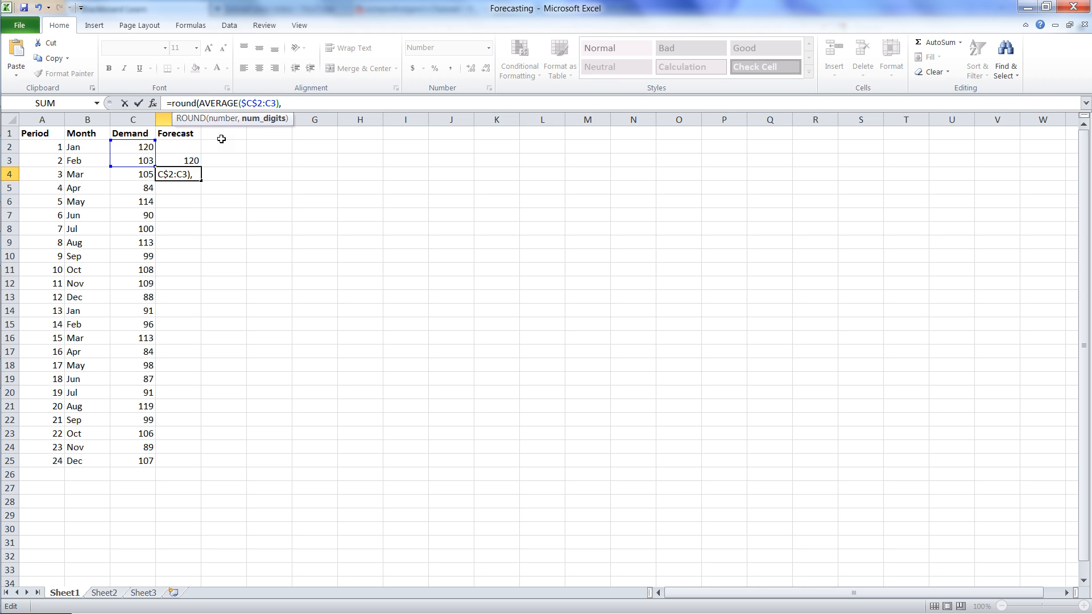
text(0)
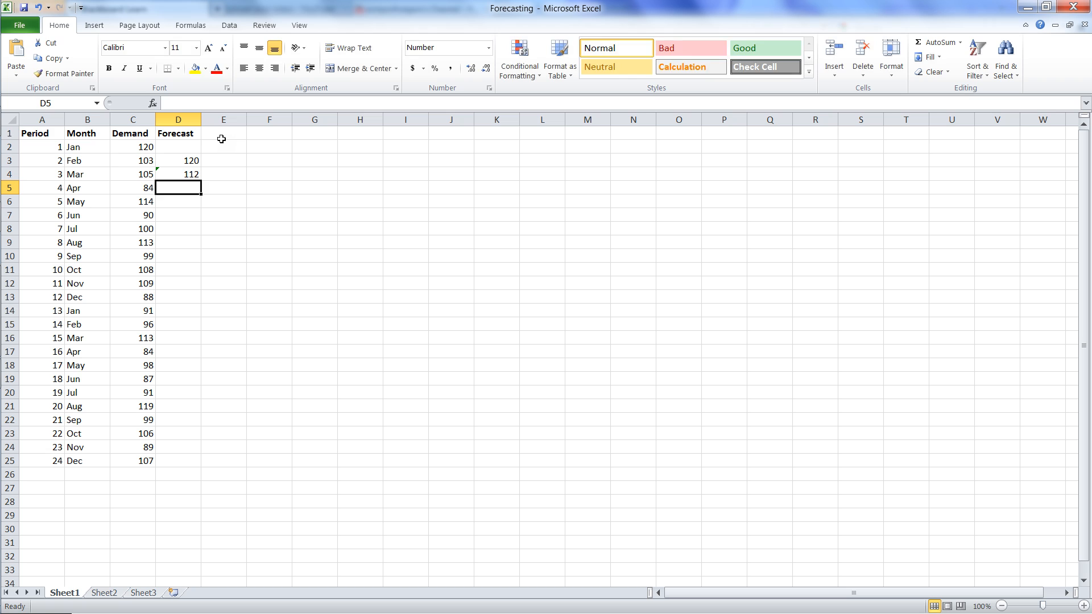
click(177, 173)
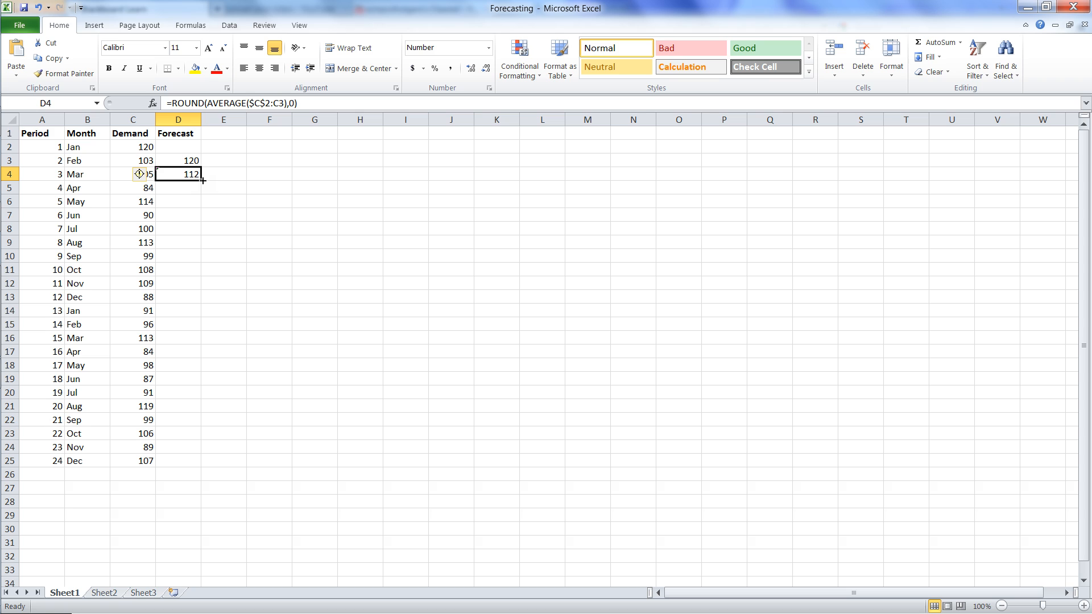
mouse_move(213, 184)
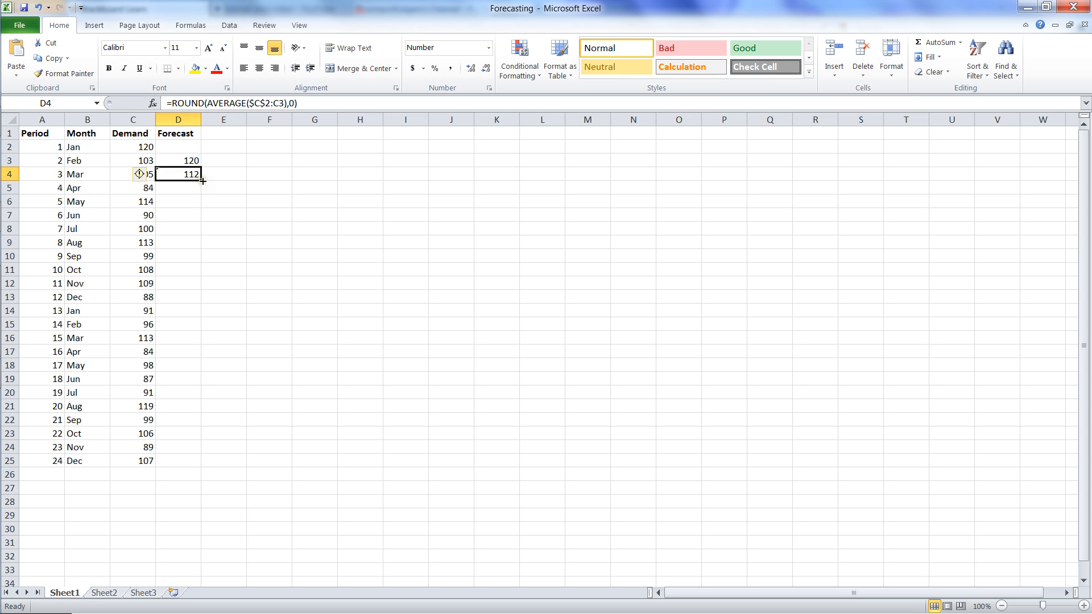
mouse_move(202, 182)
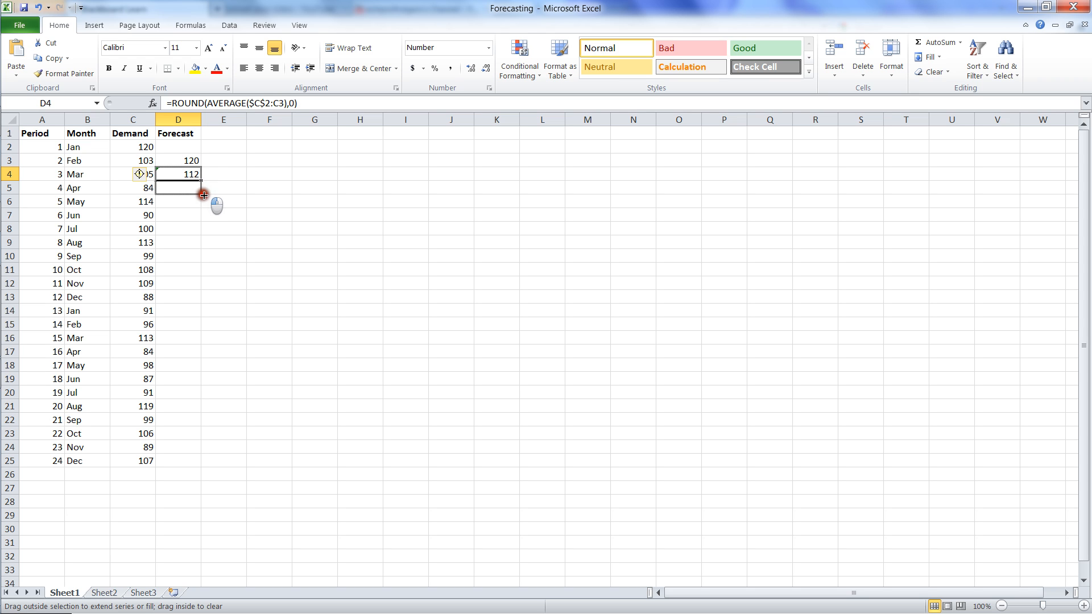
Fill the rounded cumulative-average formula from D4 down to D25.
drag(202, 194, 201, 258)
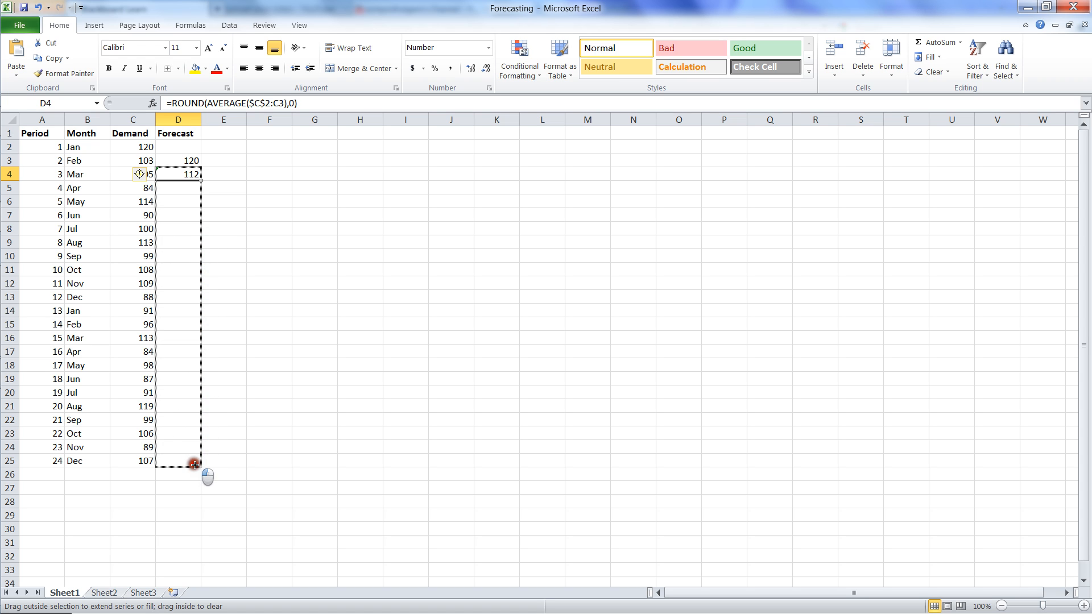
drag(178, 174, 179, 461)
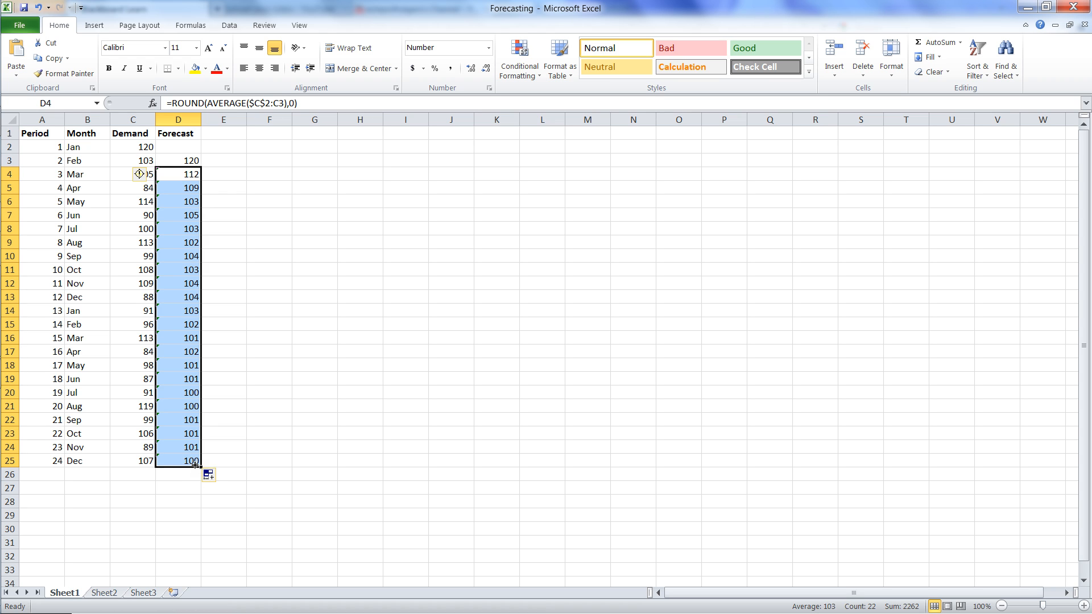
mouse_move(224, 155)
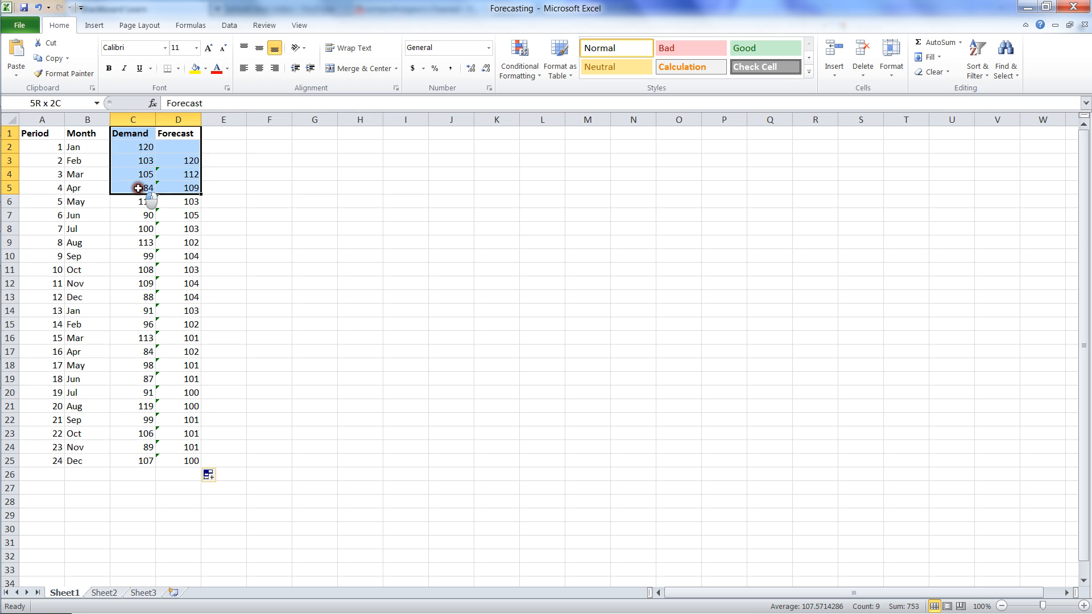
Select B1:D25 and insert a 2-D Line chart of Demand versus Forecast by month.
drag(139, 188, 141, 460)
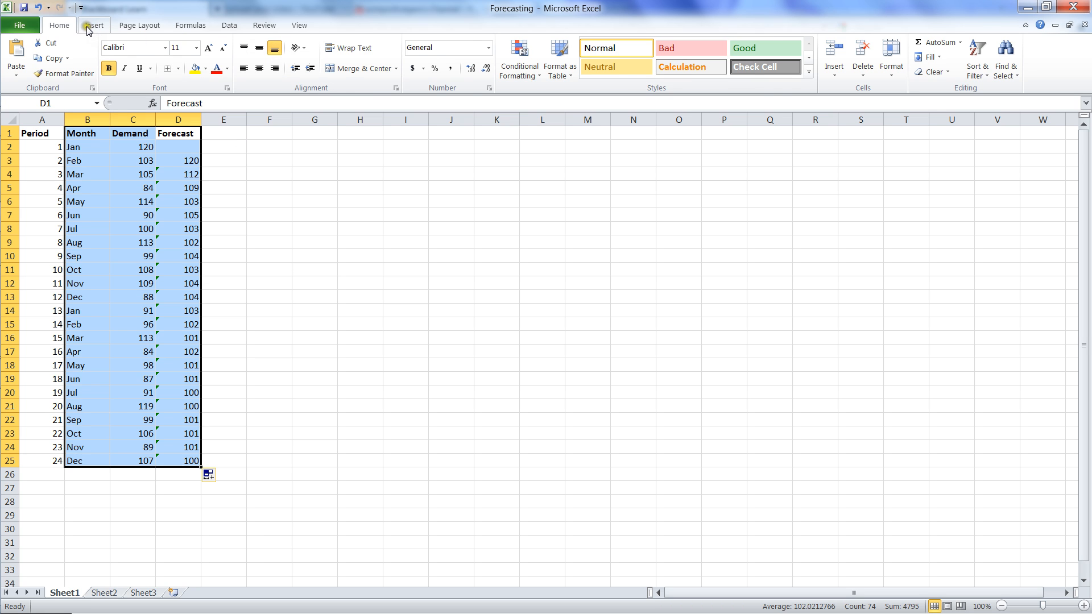
click(276, 56)
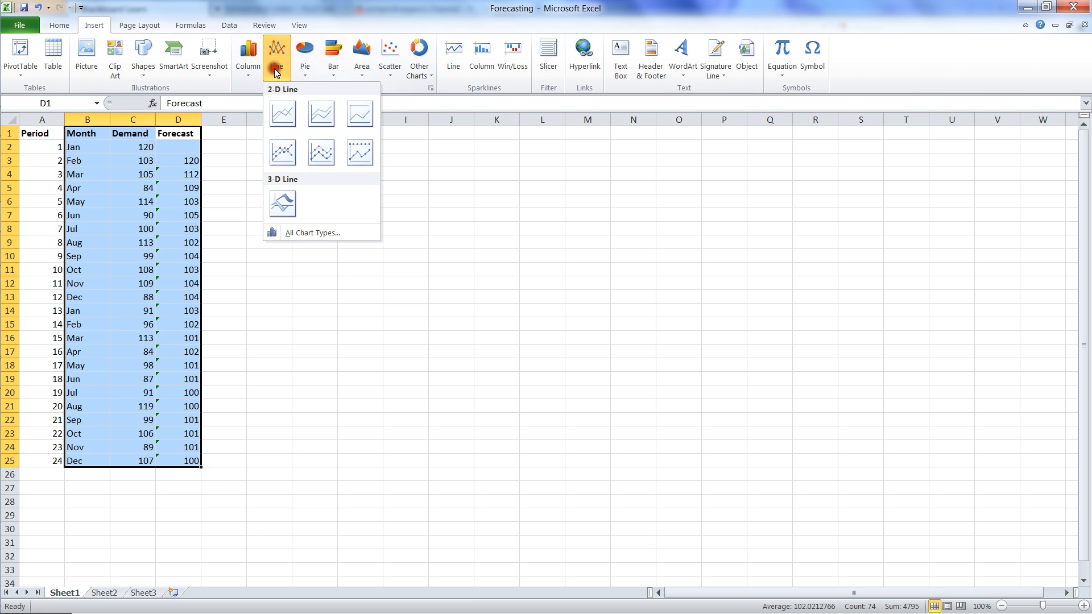
click(281, 113)
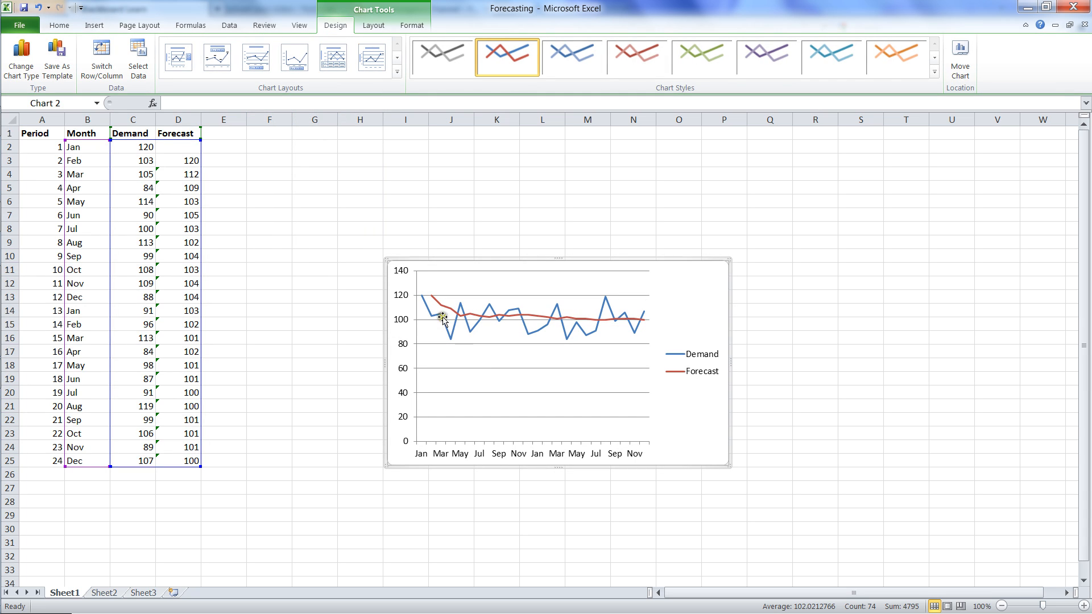
mouse_move(491, 331)
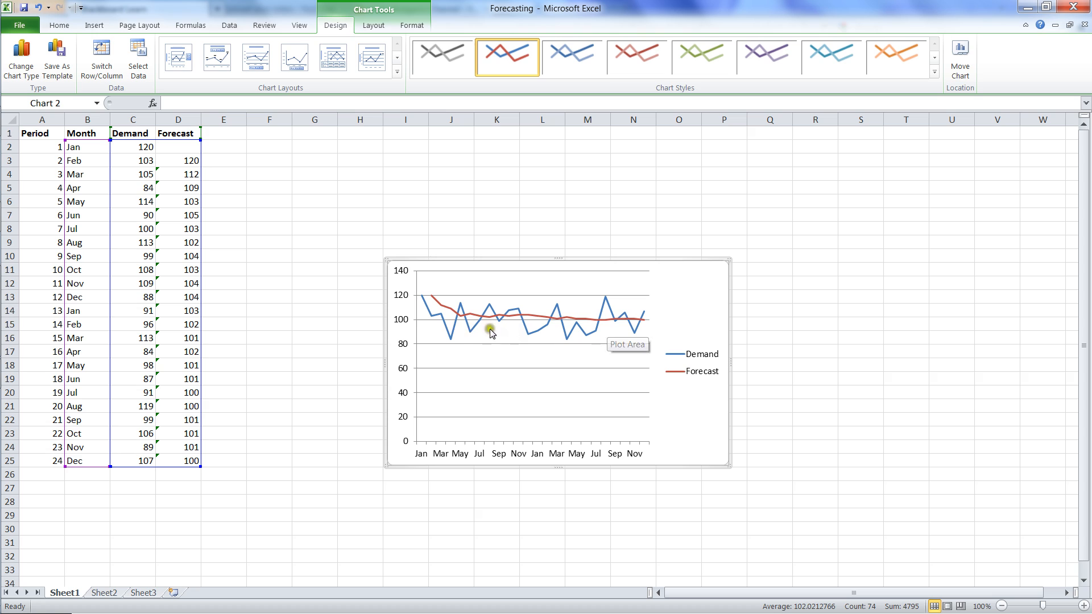
mouse_move(653, 340)
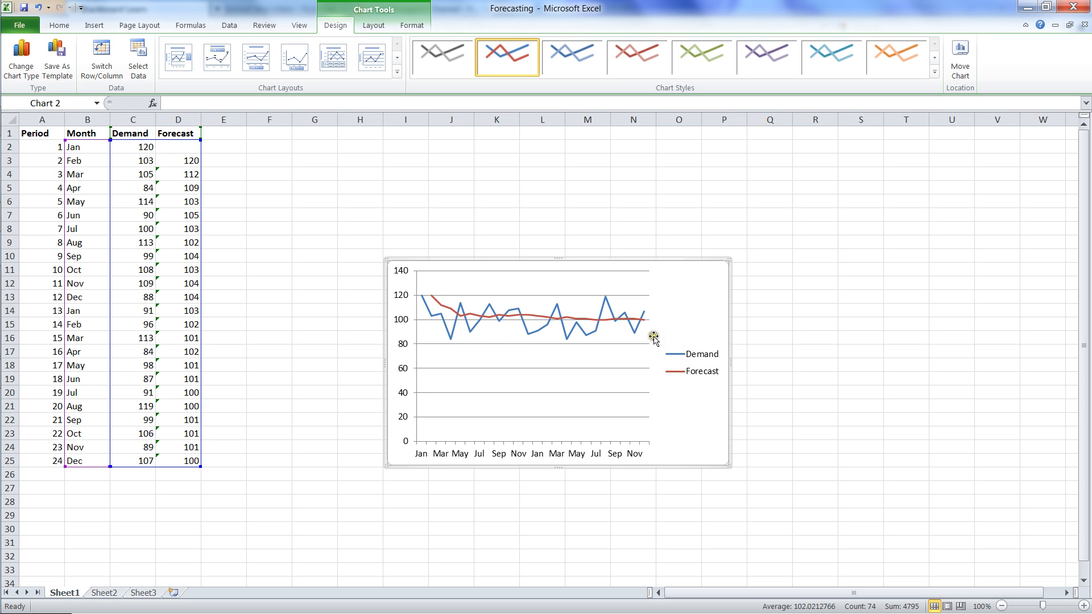
mouse_move(655, 338)
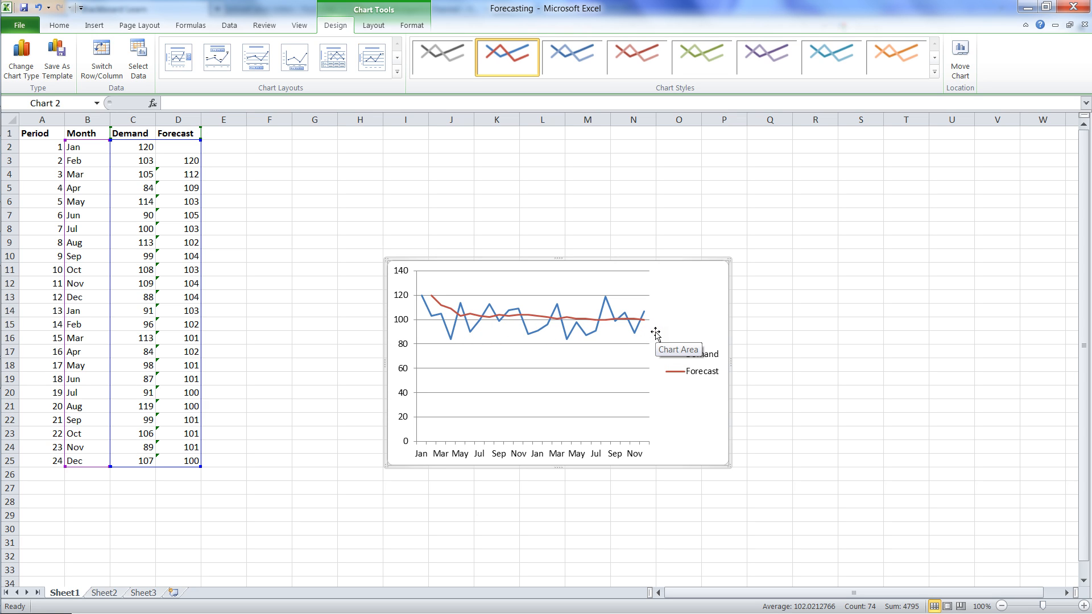